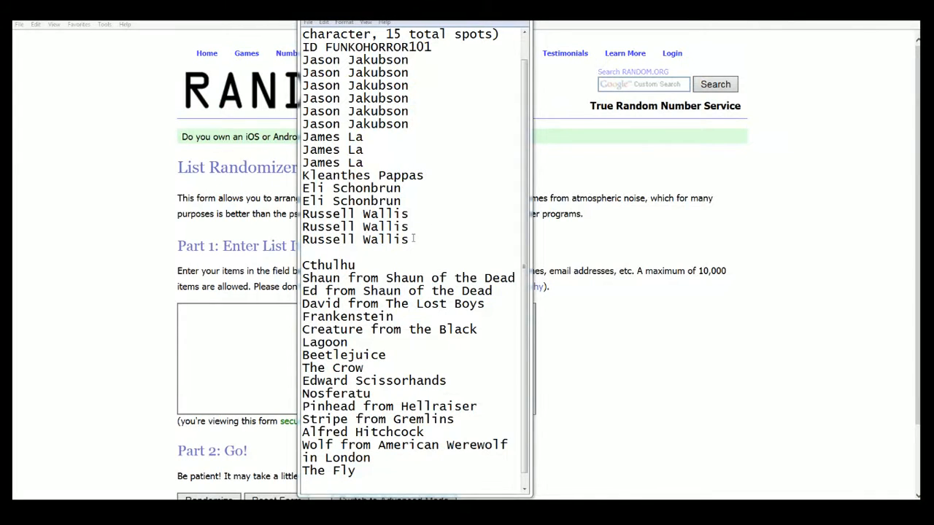
# Copy the fifteen owner names from Notepad into the List Randomizer text box.
pyautogui.moveTo(302, 60); pyautogui.dragTo(410, 239)
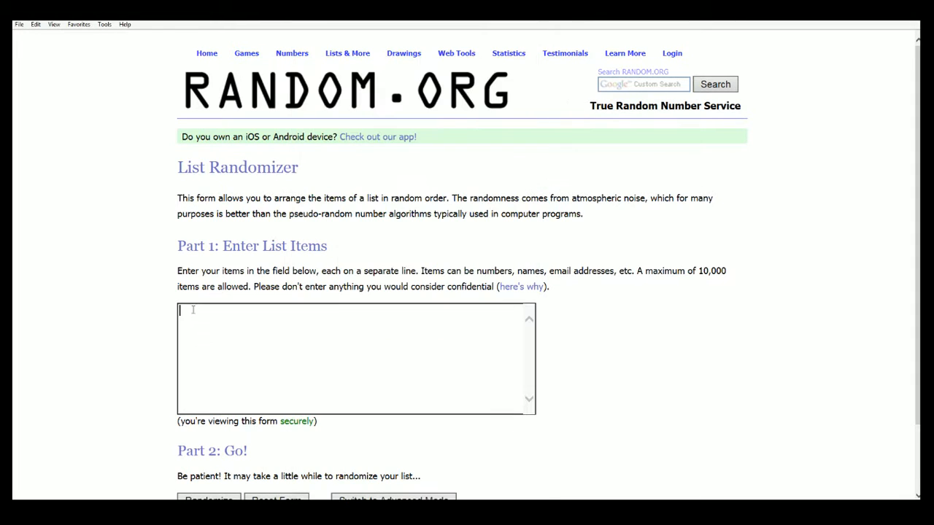
pyautogui.write('James La')
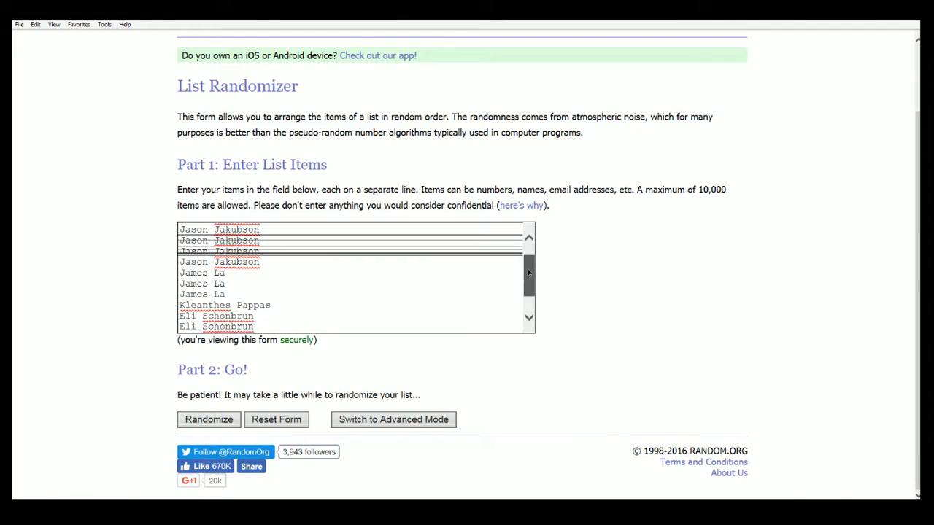
# Randomize the owner list, press Again! six more times, and copy the final order.
pyautogui.scroll(-3)
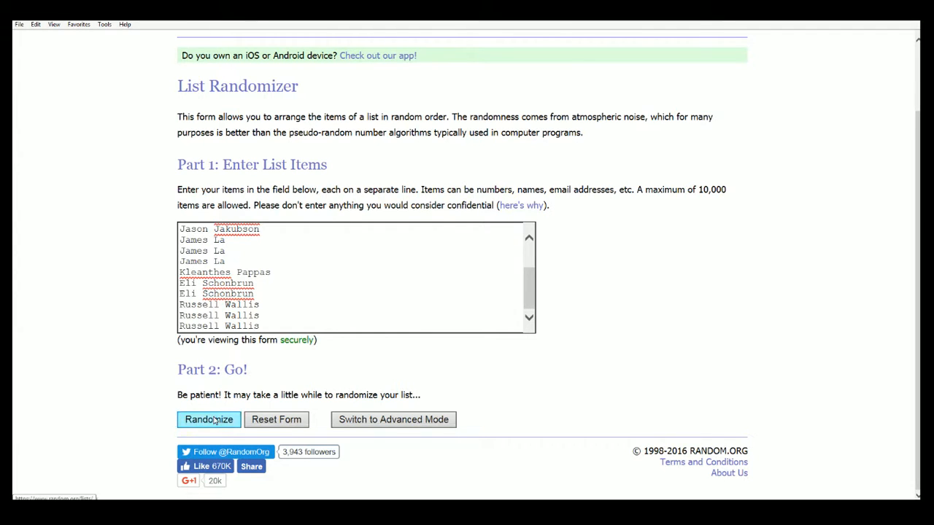
pyautogui.click(208, 419)
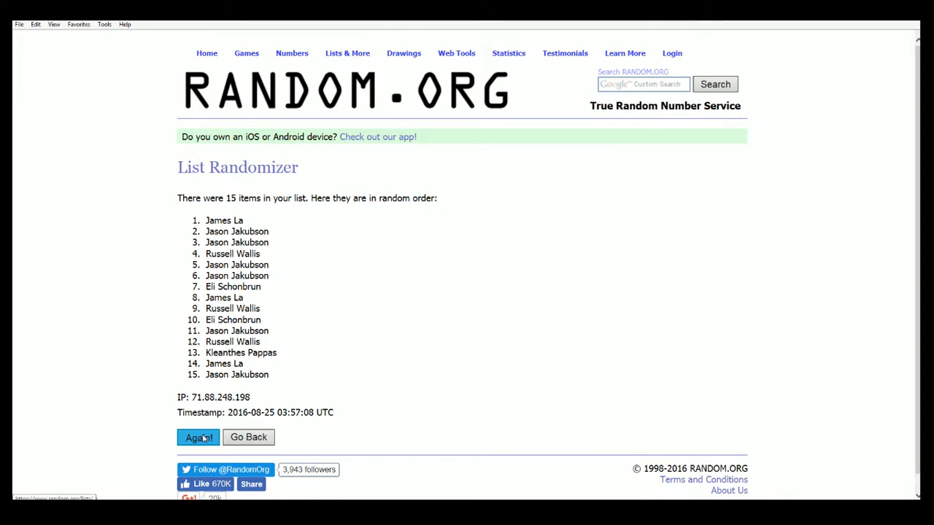
pyautogui.click(197, 437)
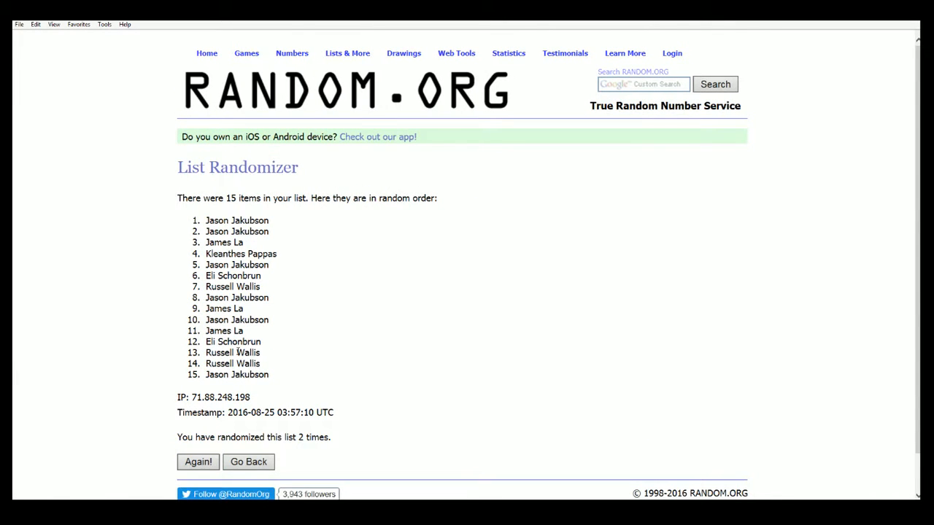
pyautogui.click(198, 462)
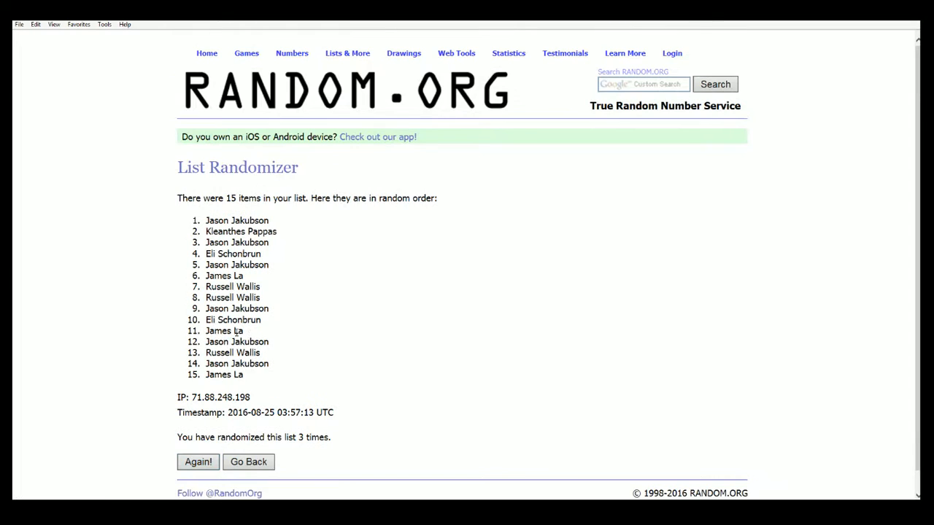
pyautogui.scroll(-3)
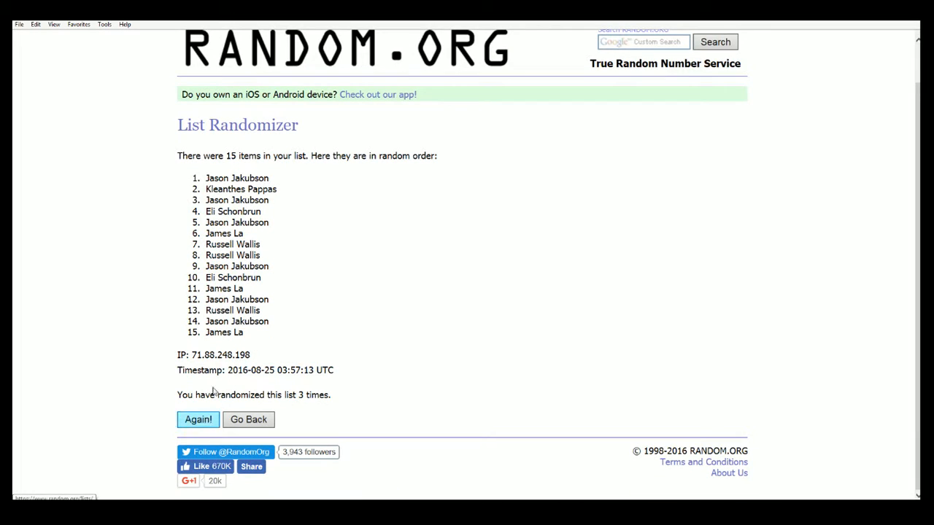
pyautogui.click(197, 420)
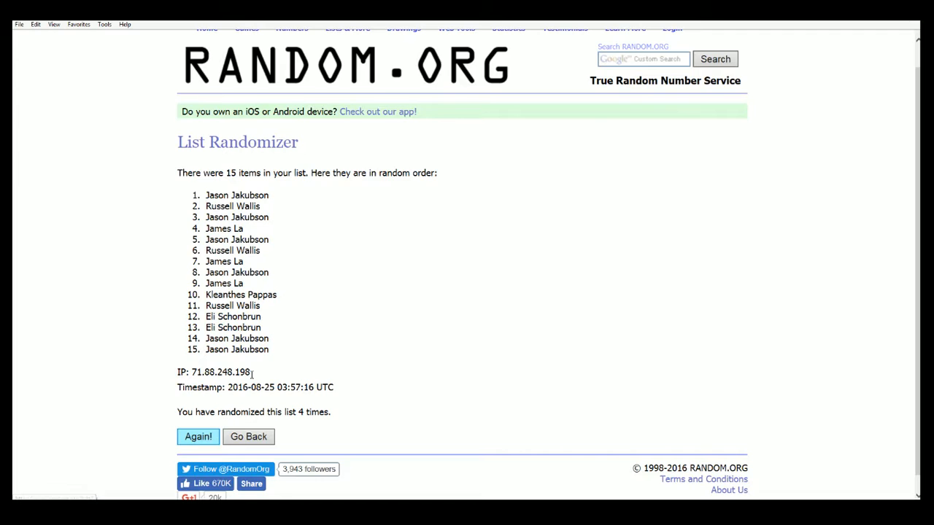
pyautogui.click(198, 436)
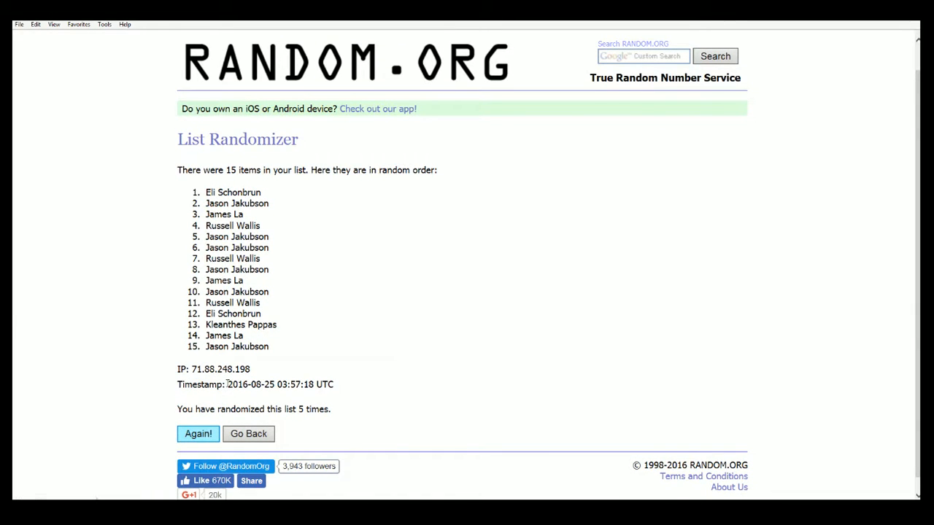
pyautogui.click(197, 433)
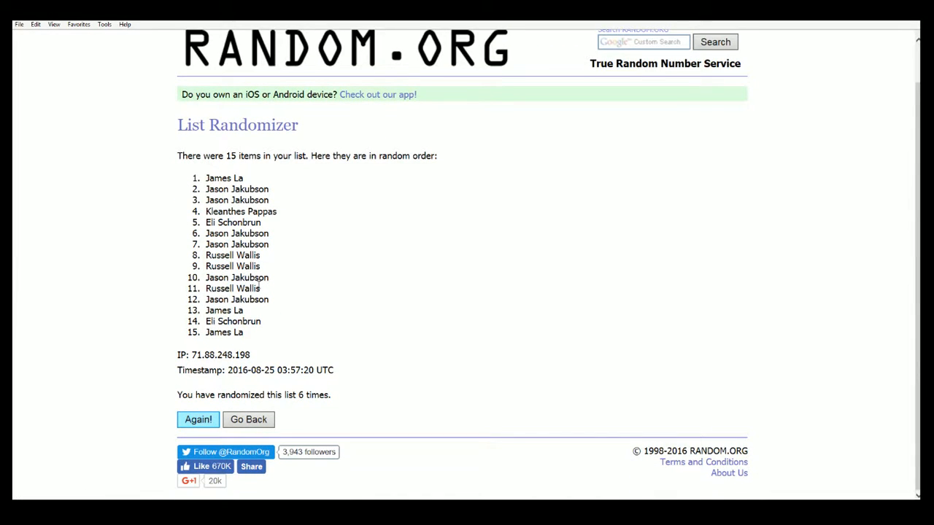
pyautogui.click(198, 419)
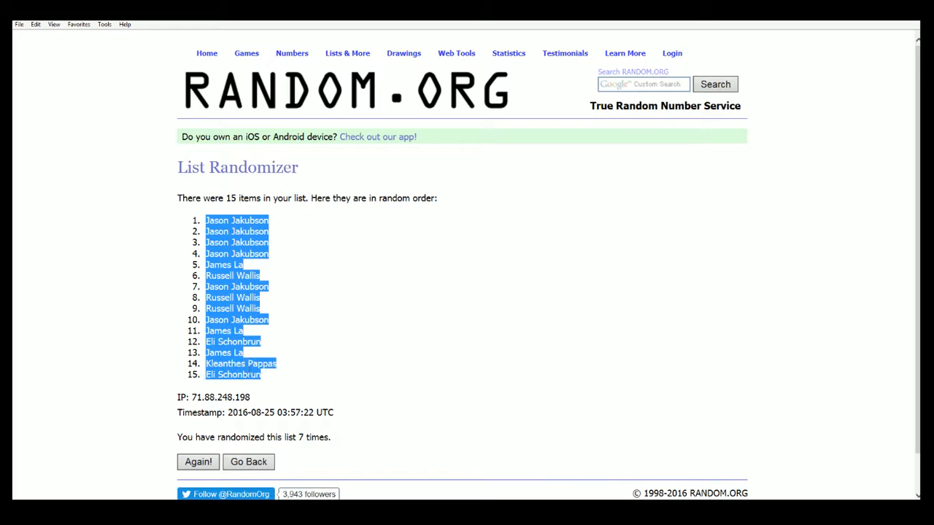
pyautogui.rightClick(236, 253)
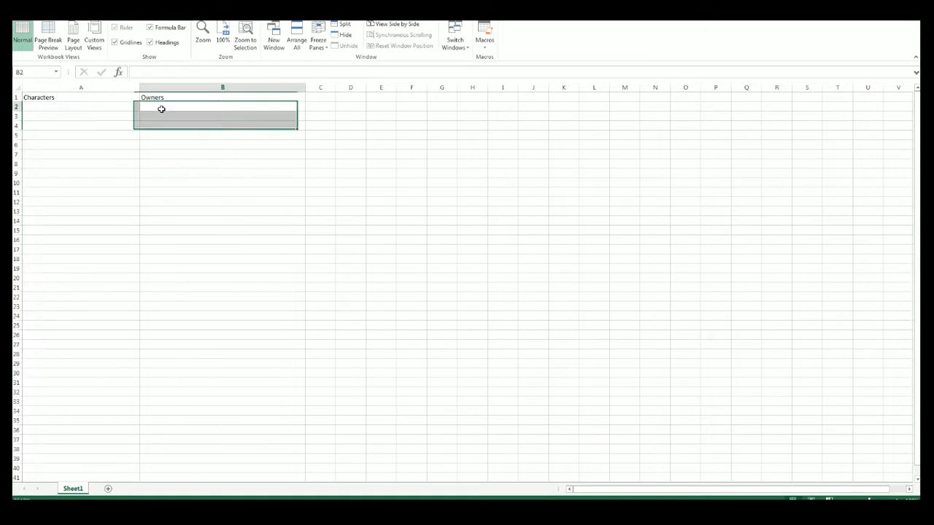
# Paste the shuffled owner names into B2:B16, then return to the randomizer results page.
pyautogui.press('ctrl+v')
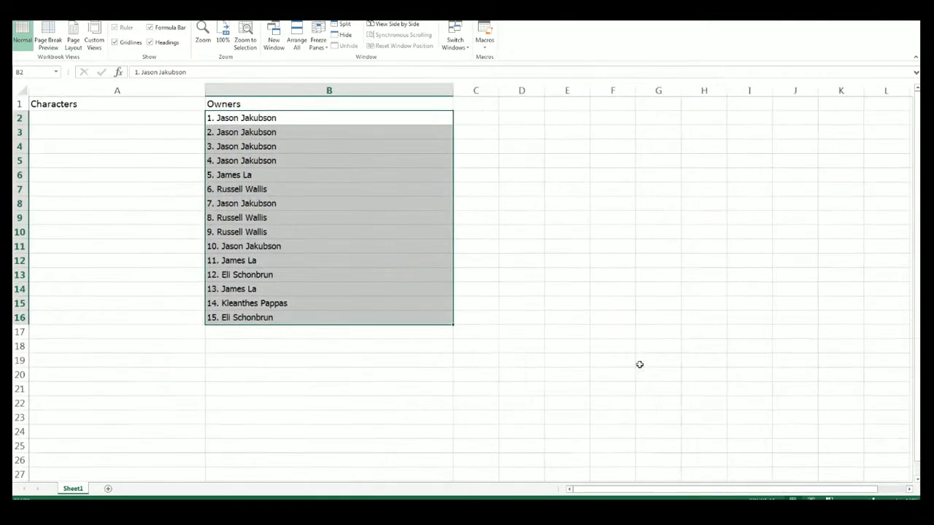
pyautogui.click(117, 104)
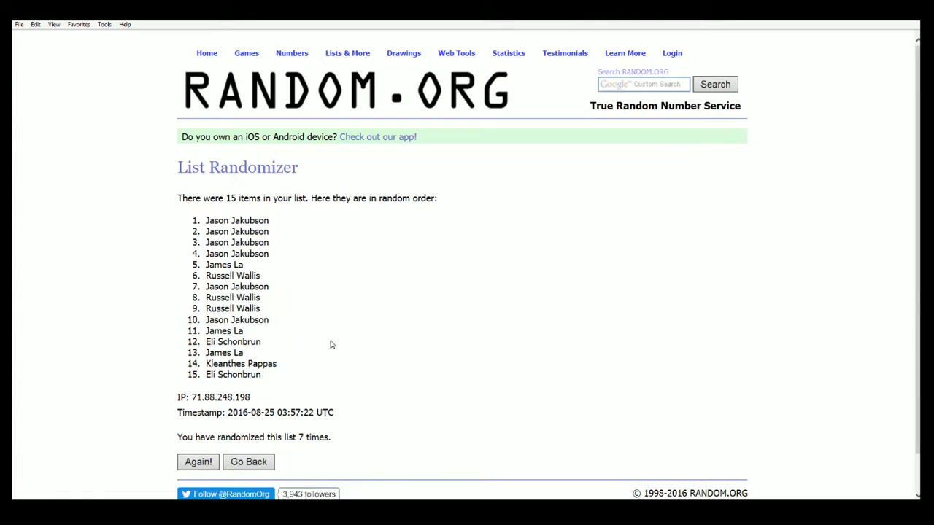
# Start a fresh List Randomizer holding the monster names, Creature from the Black Lagoon to The Fly.
pyautogui.click(347, 53)
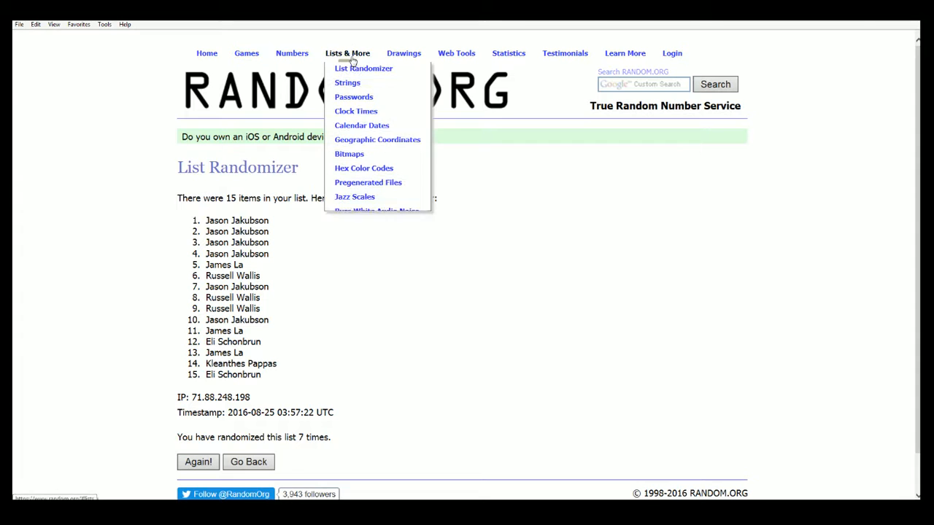
pyautogui.click(363, 67)
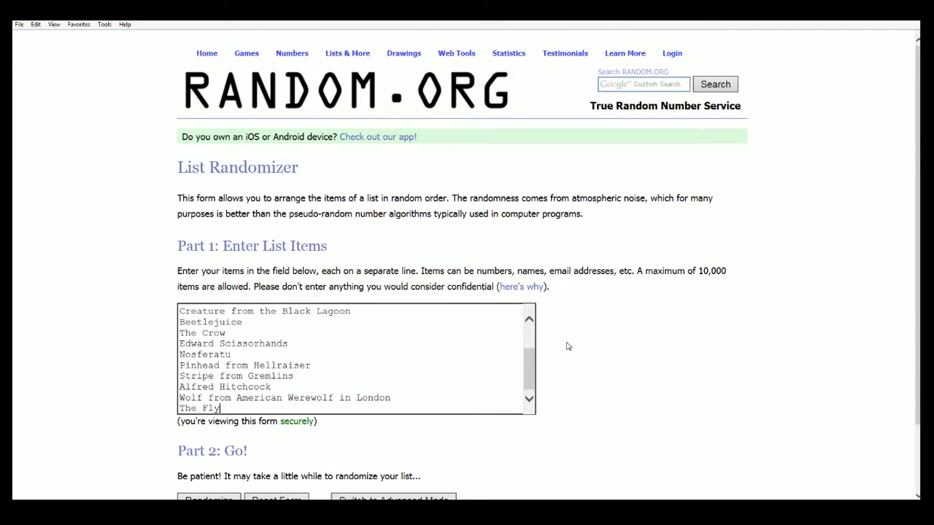
pyautogui.scroll(-3)
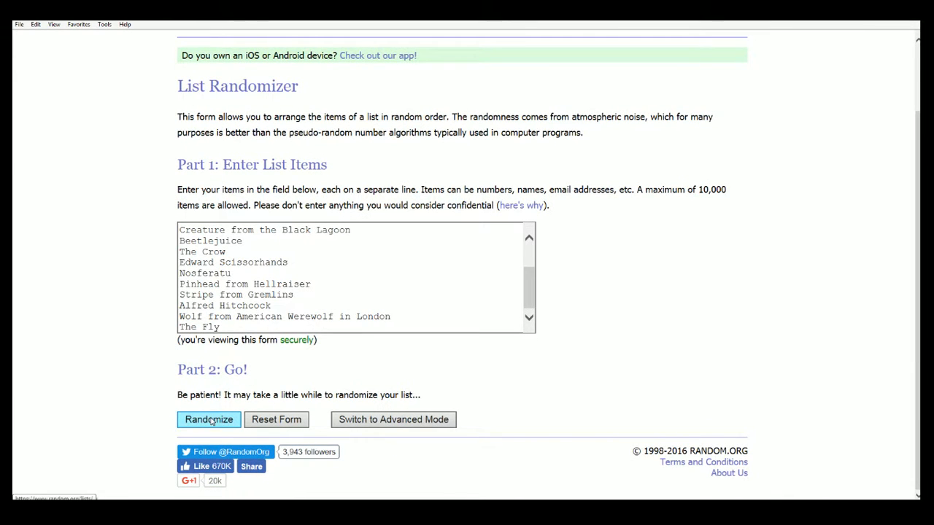
# Shuffle the monster character list seven times, then select all fifteen resulting names.
pyautogui.click(209, 420)
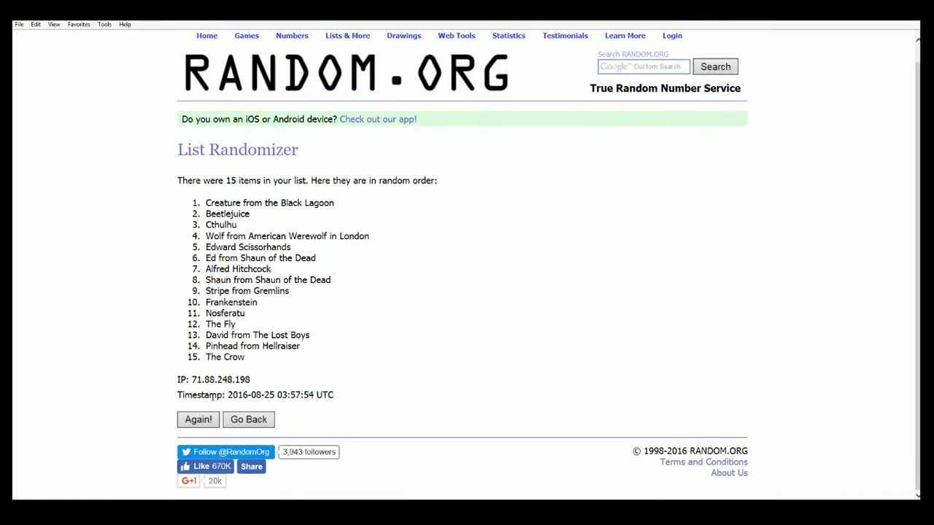
pyautogui.click(197, 418)
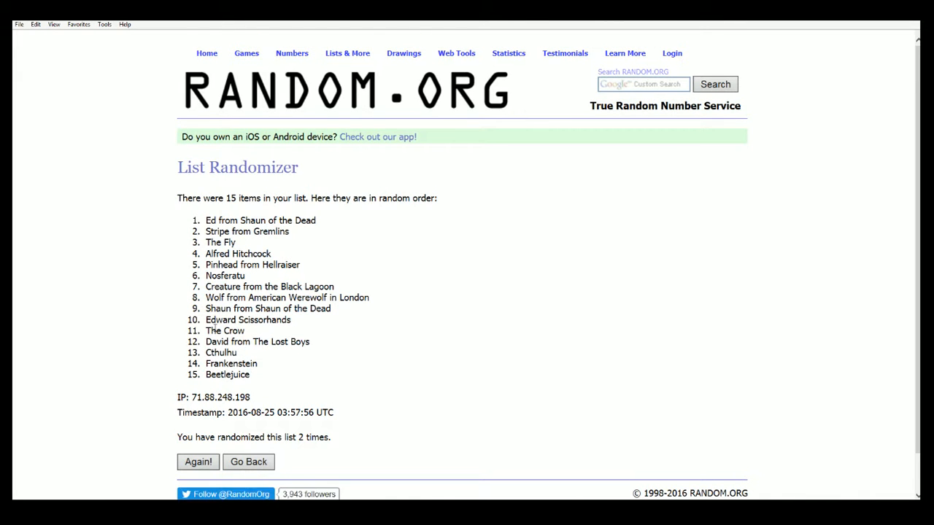
pyautogui.scroll(-3)
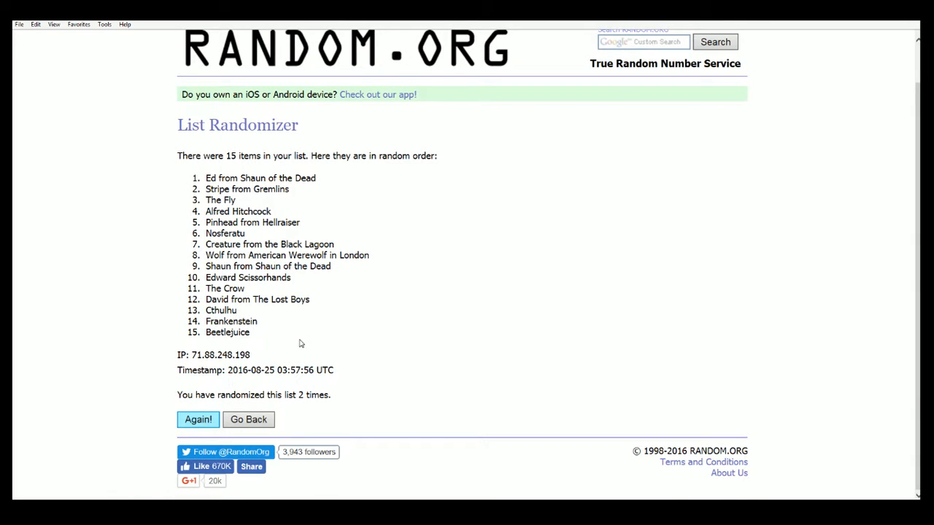
pyautogui.click(198, 419)
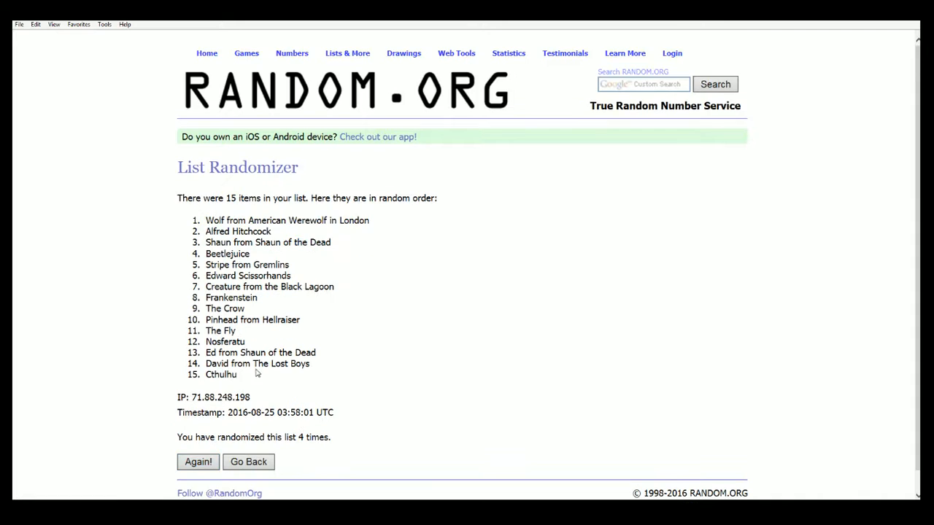
pyautogui.click(198, 462)
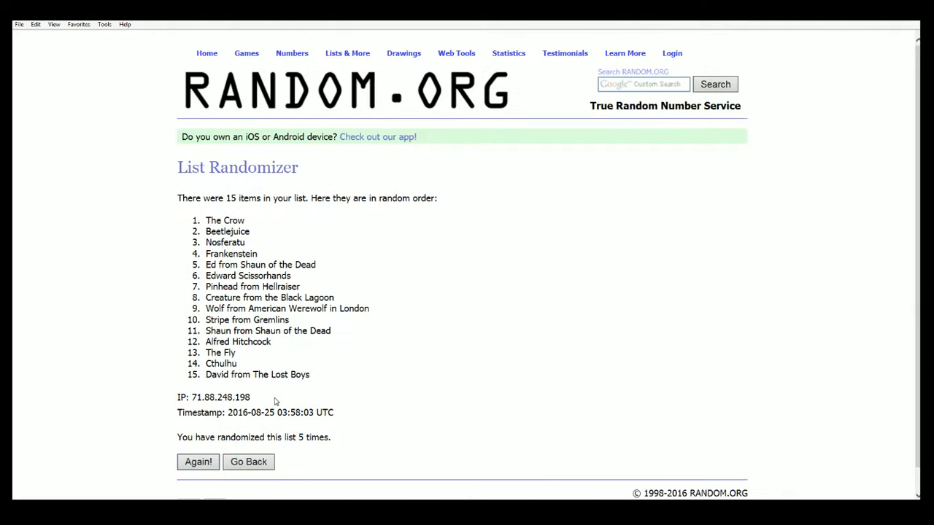
pyautogui.click(197, 462)
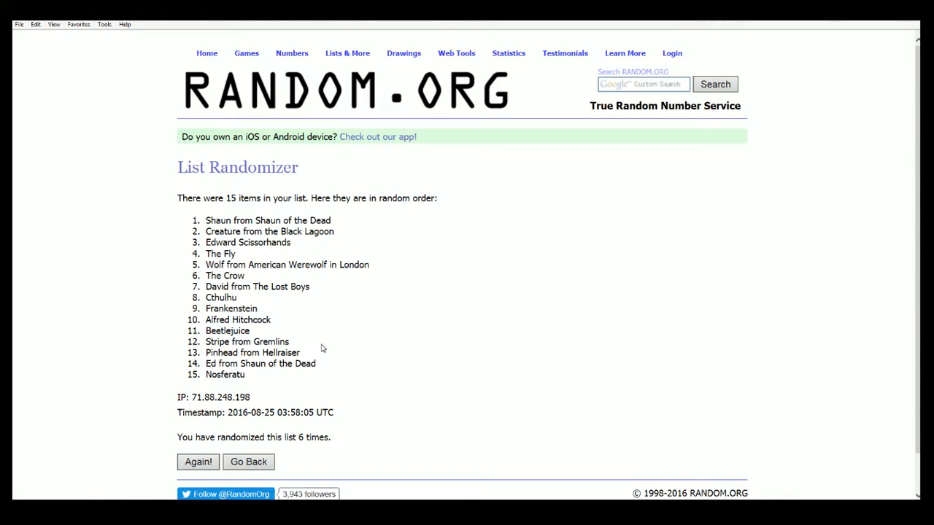
pyautogui.moveTo(210, 437)
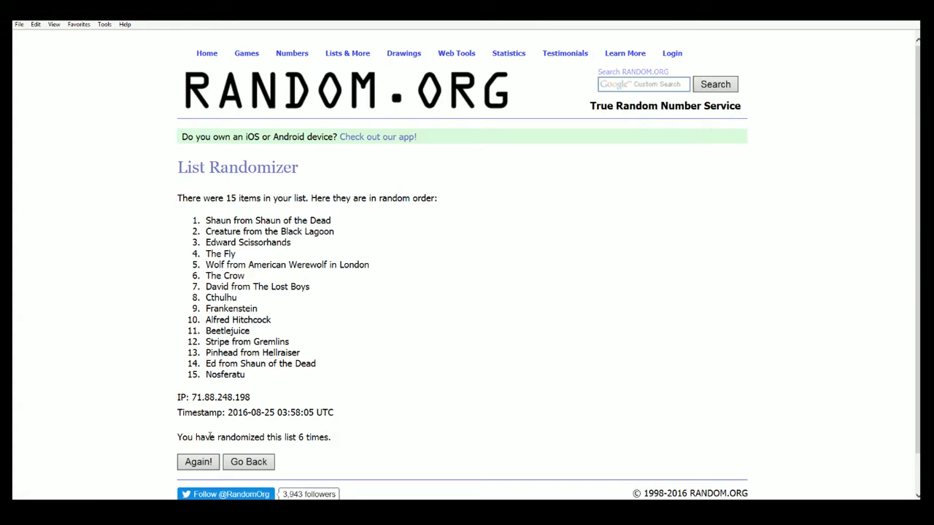
pyautogui.click(197, 462)
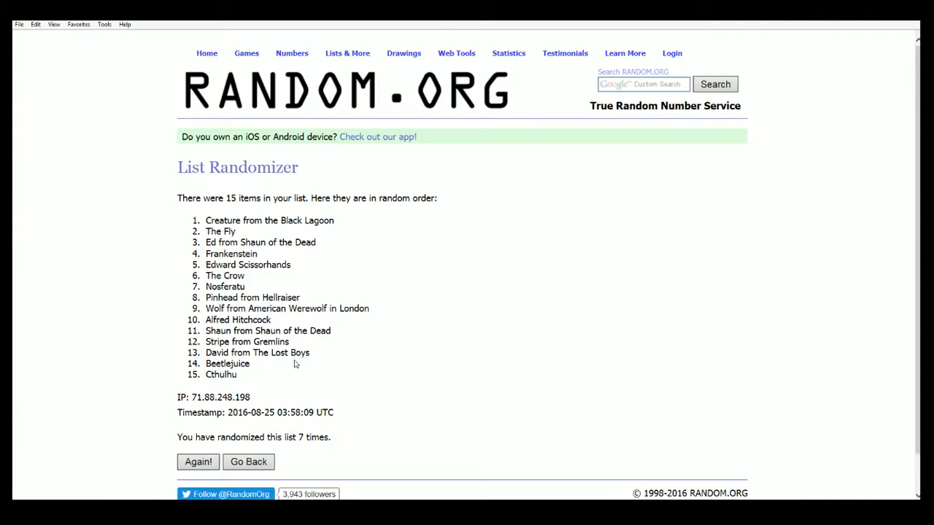
pyautogui.moveTo(206, 220); pyautogui.dragTo(236, 374)
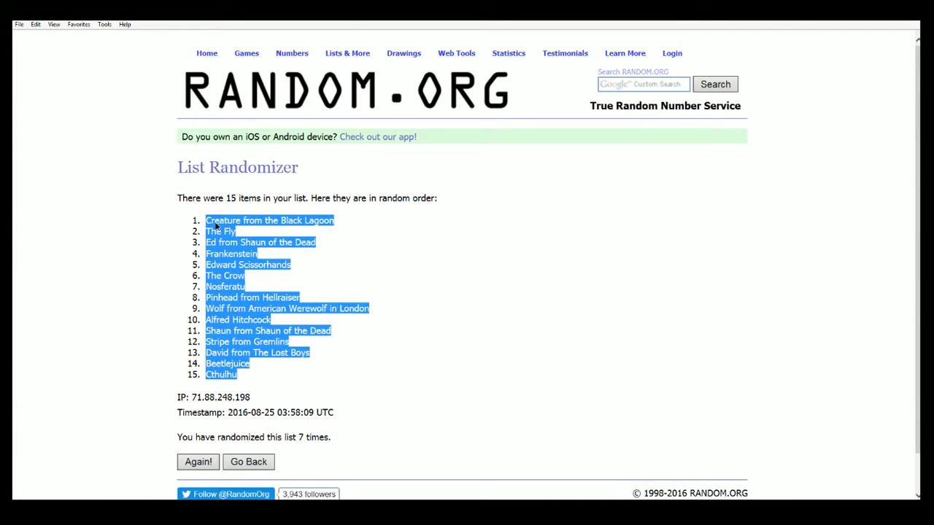
pyautogui.moveTo(184, 259)
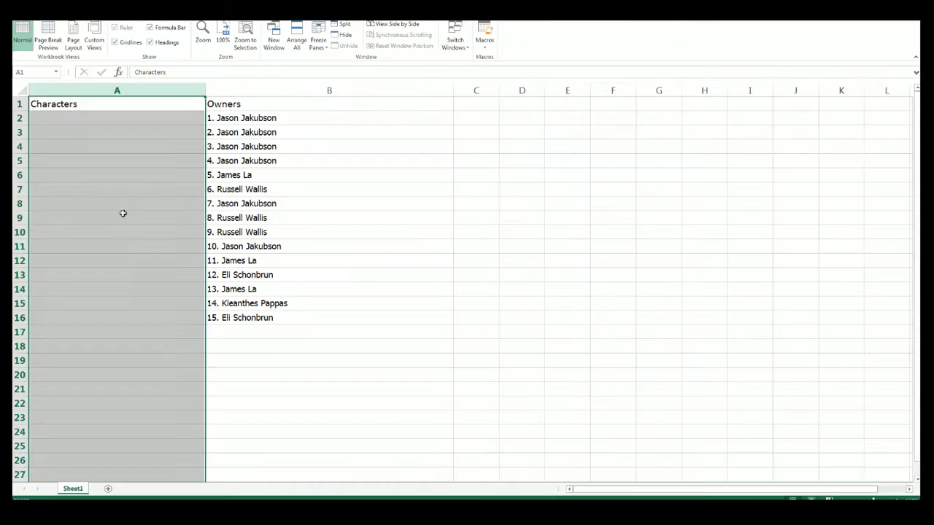
# Paste the shuffled monster names from A2 down, then narrow column A.
pyautogui.rightClick(117, 118)
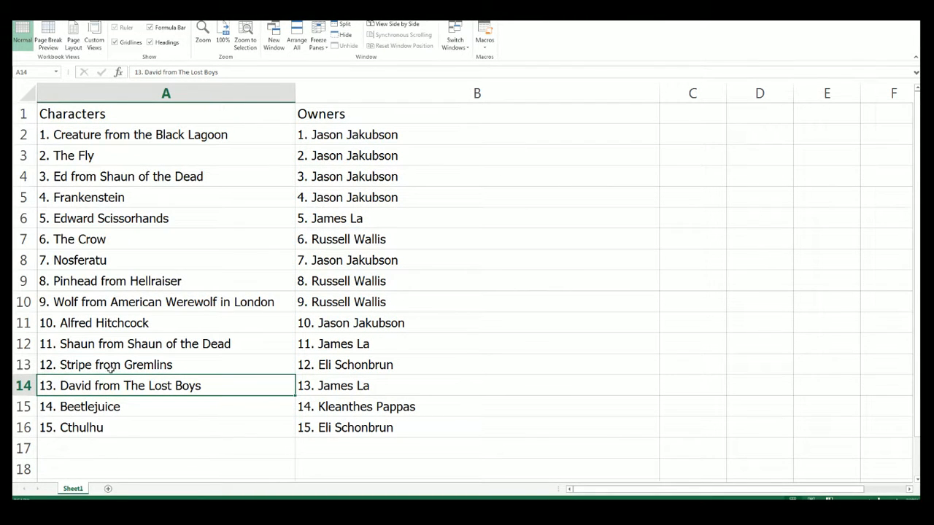
pyautogui.moveTo(69, 173)
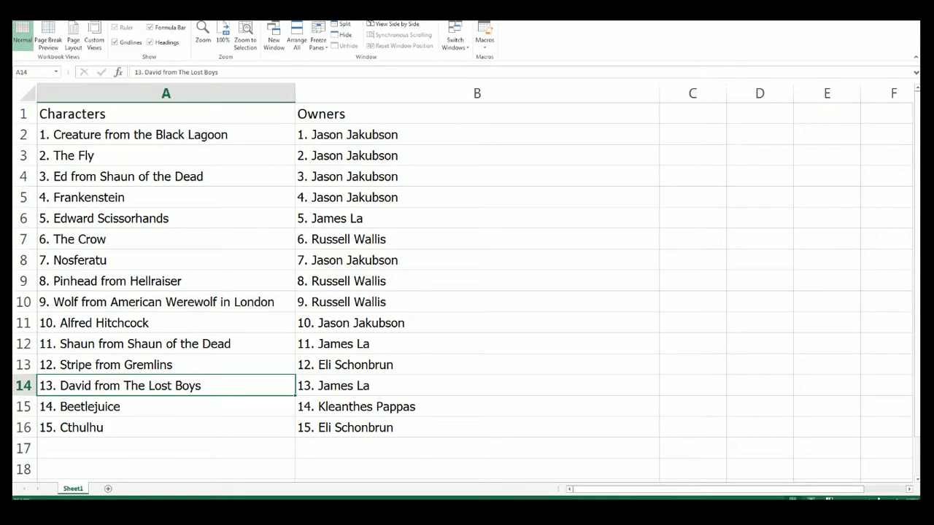
pyautogui.moveTo(103, 329)
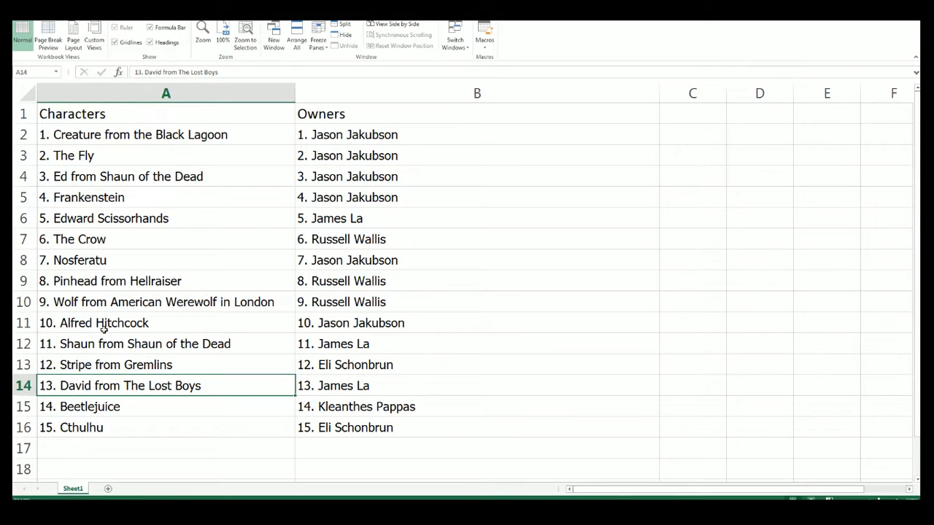
pyautogui.click(166, 93)
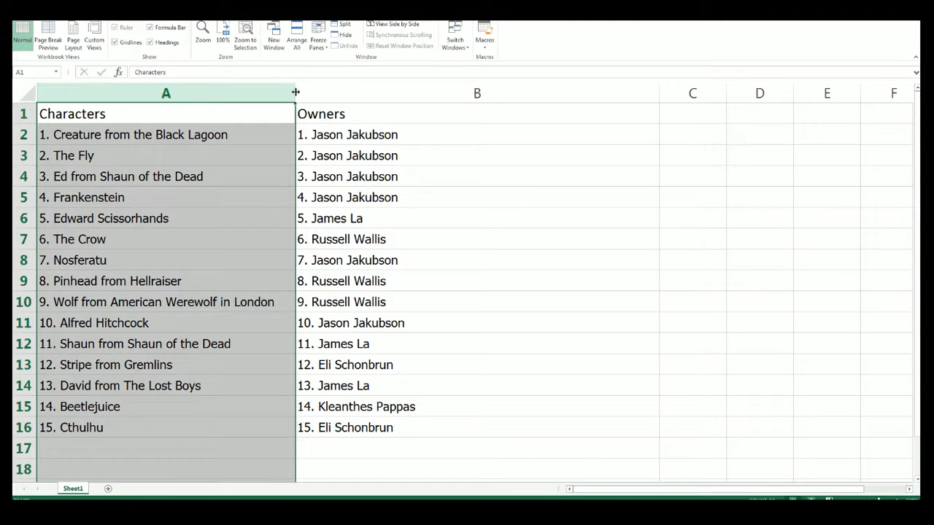
pyautogui.moveTo(295, 93); pyautogui.dragTo(240, 92)
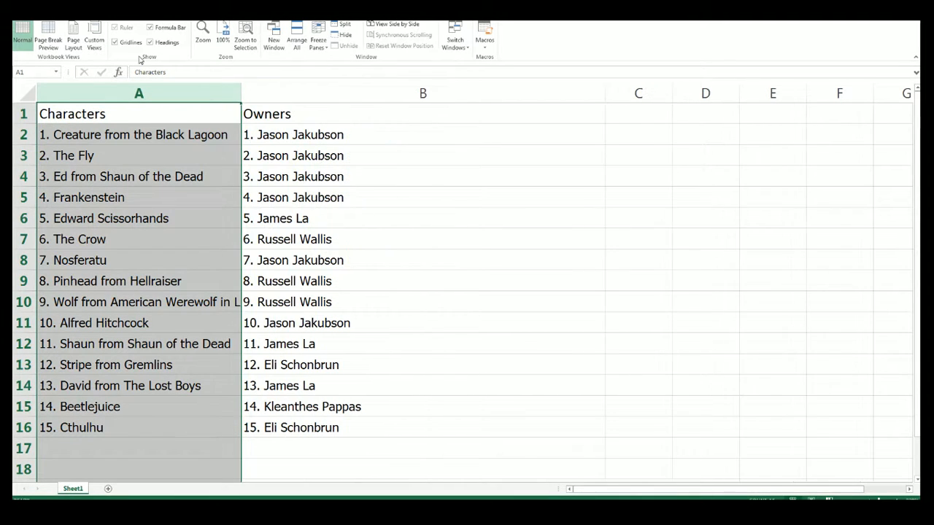